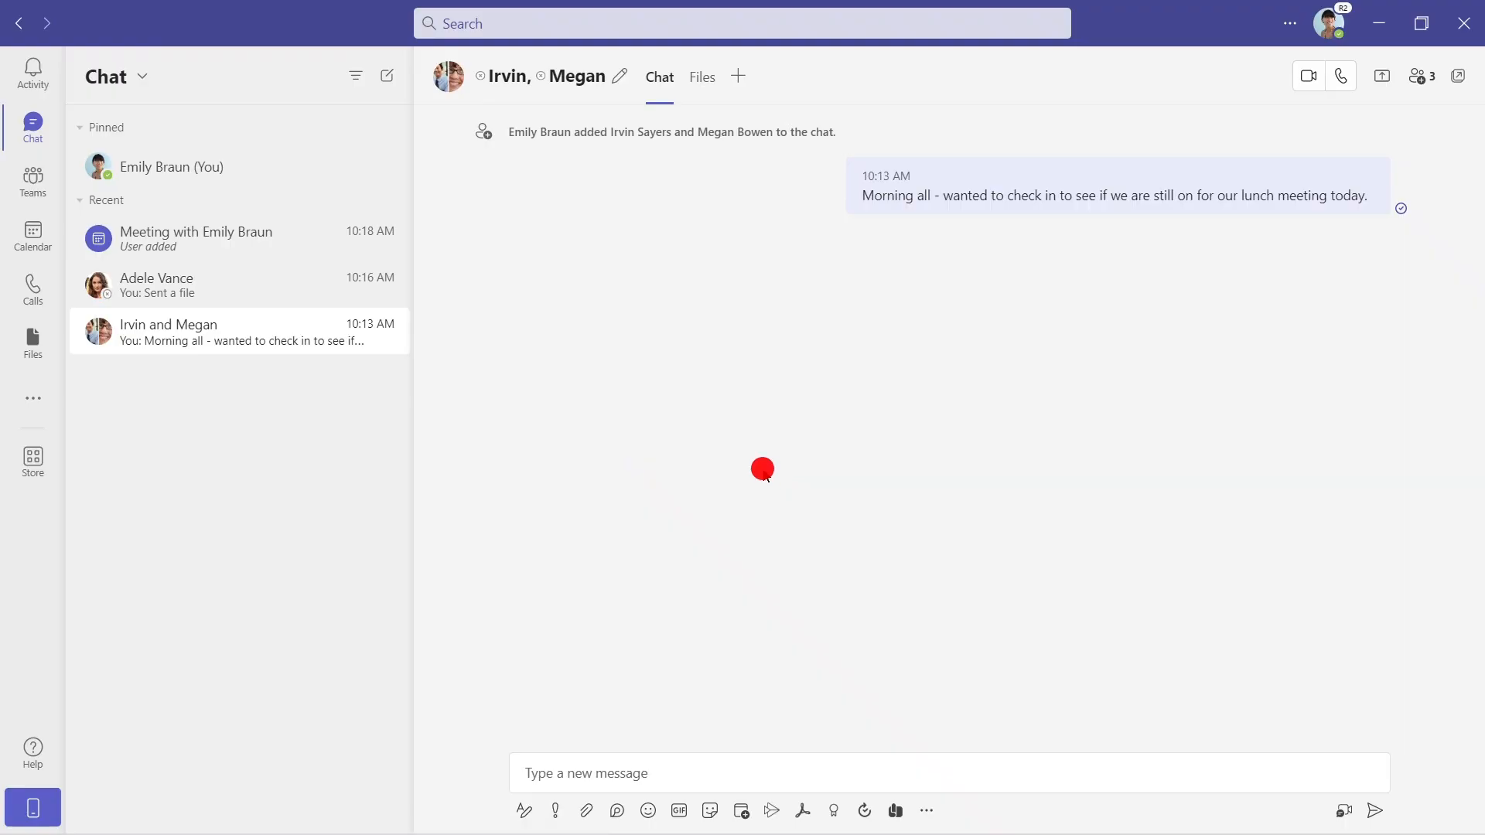
In the Adele Vance chat, type the message 'Great chatting a lunch. Here is'
{"action": "left_click", "coordinate": [573, 75]}
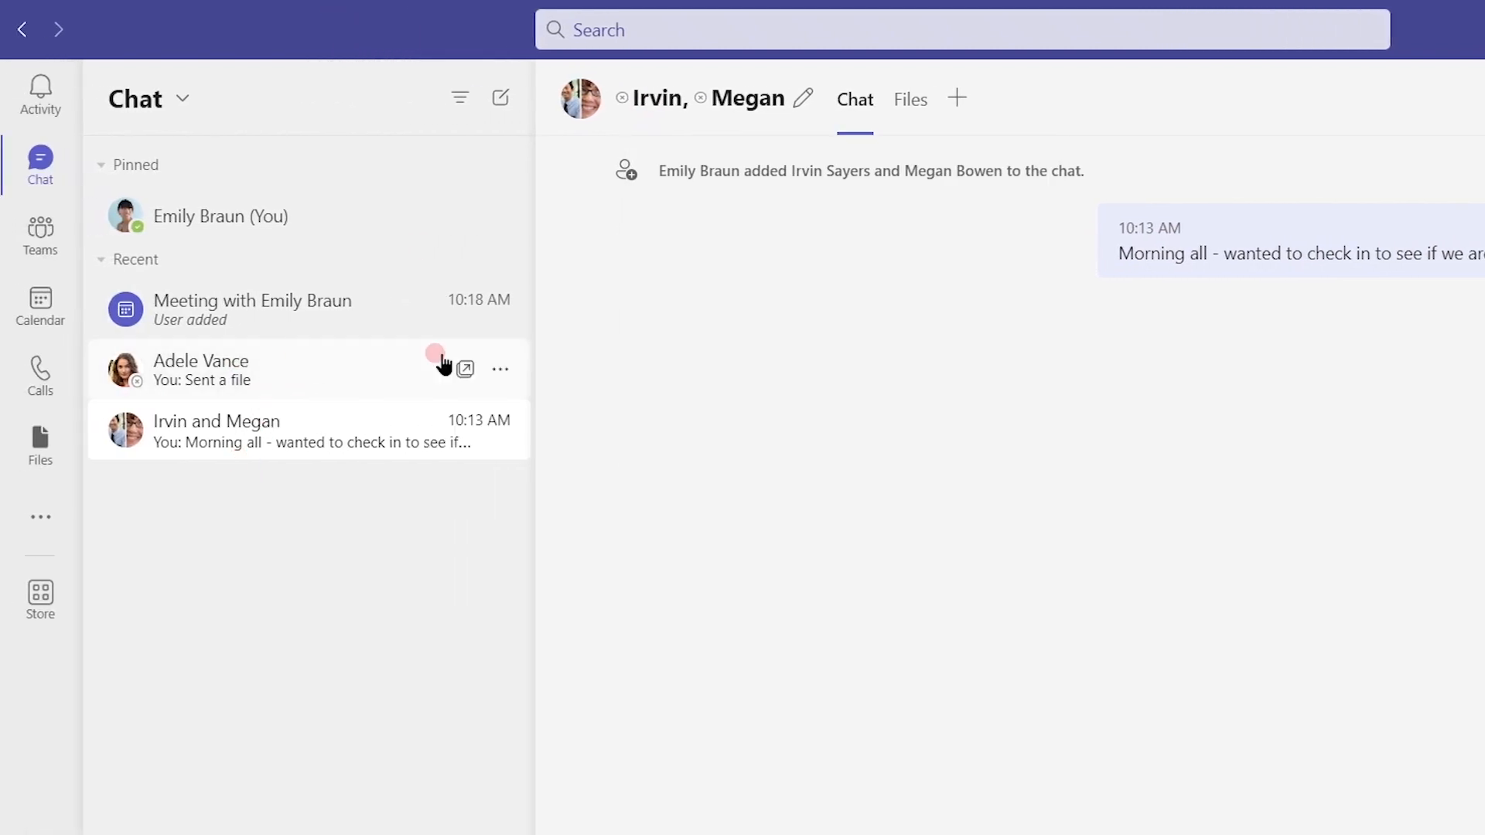
{"action": "left_click", "coordinate": [501, 370]}
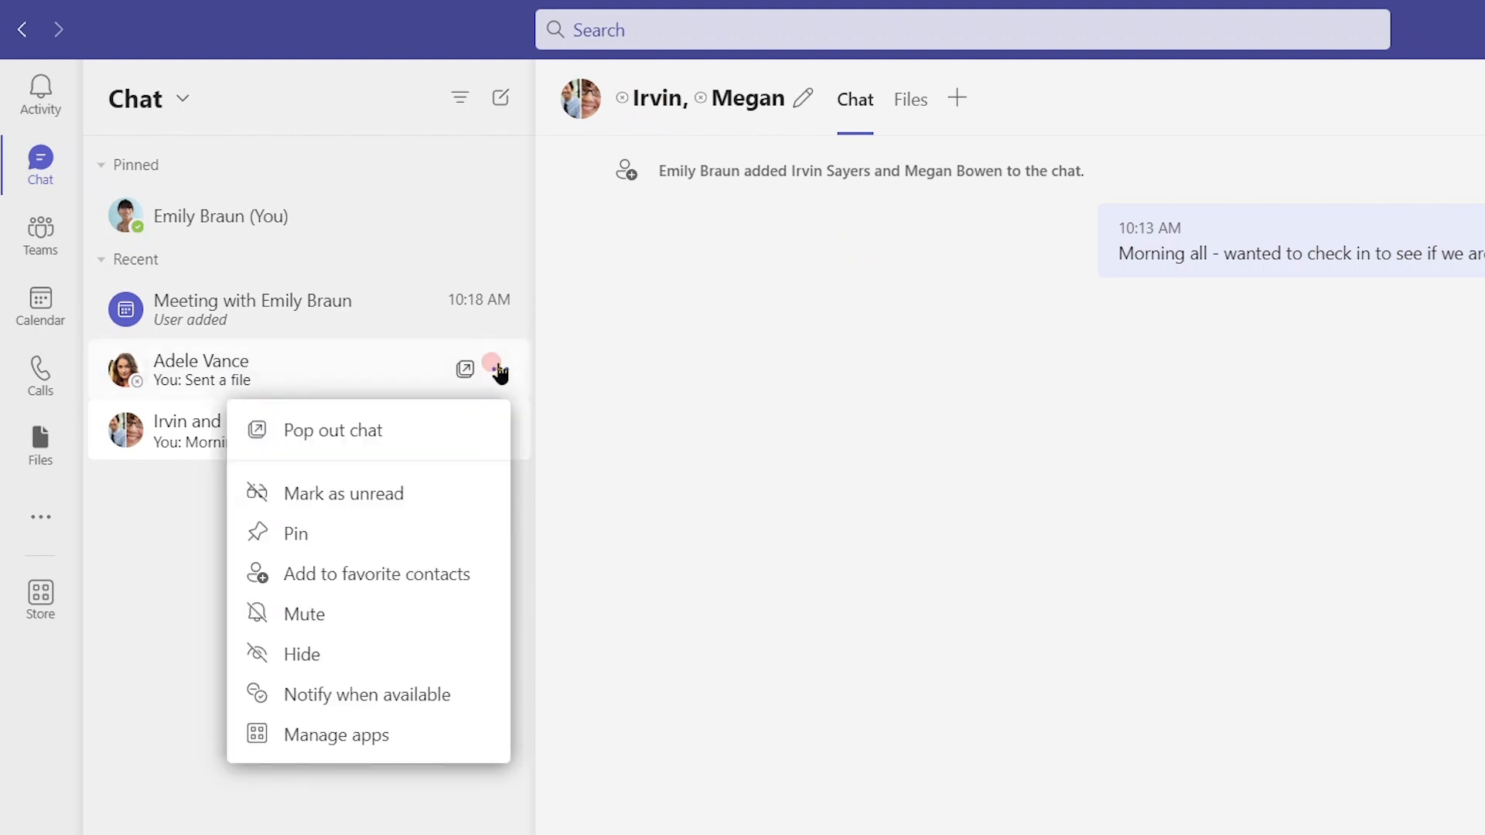
{"action": "mouse_move", "coordinate": [390, 695]}
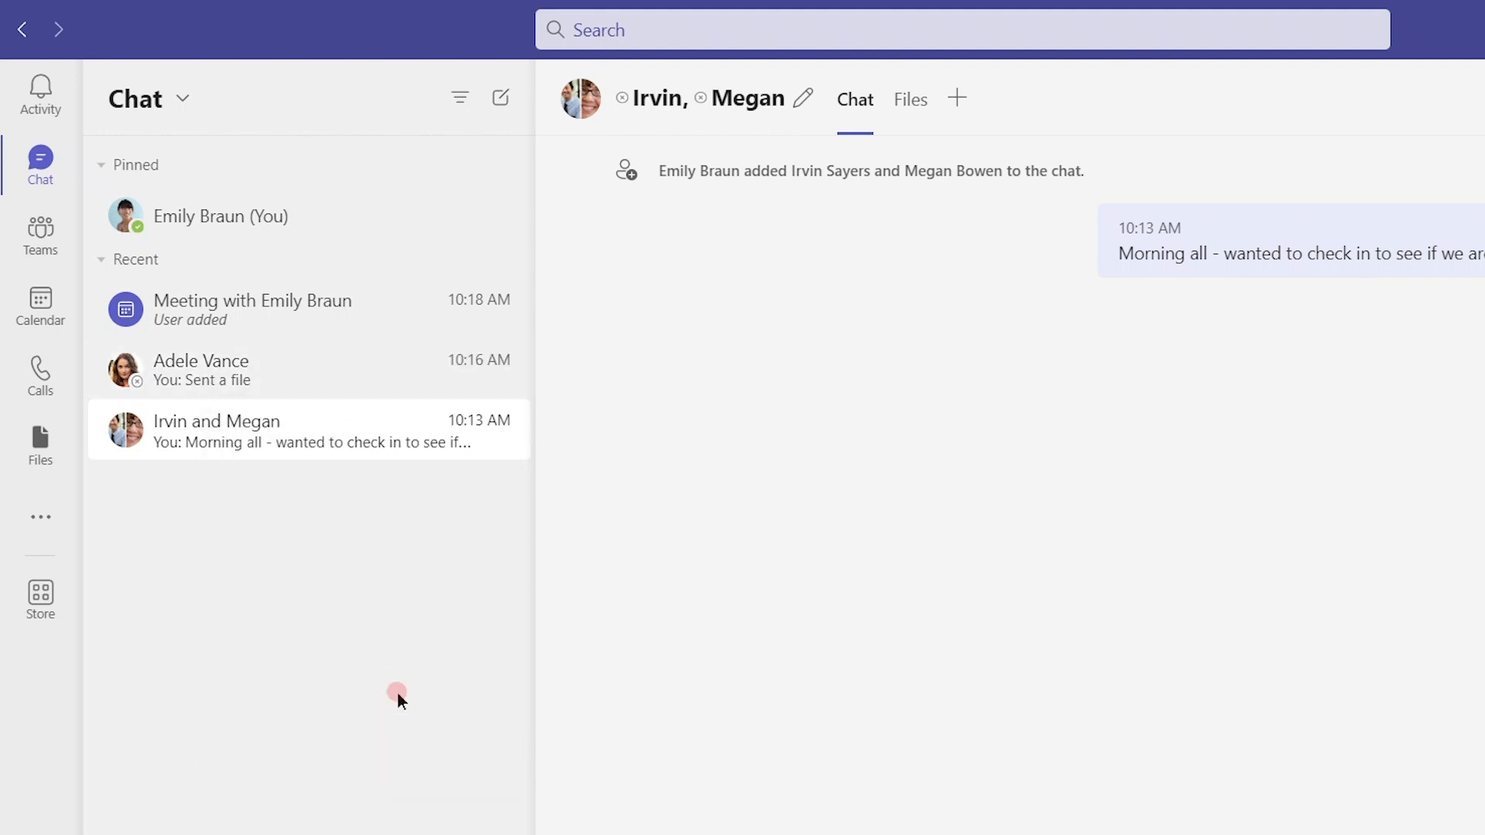
{"action": "left_click", "coordinate": [500, 368]}
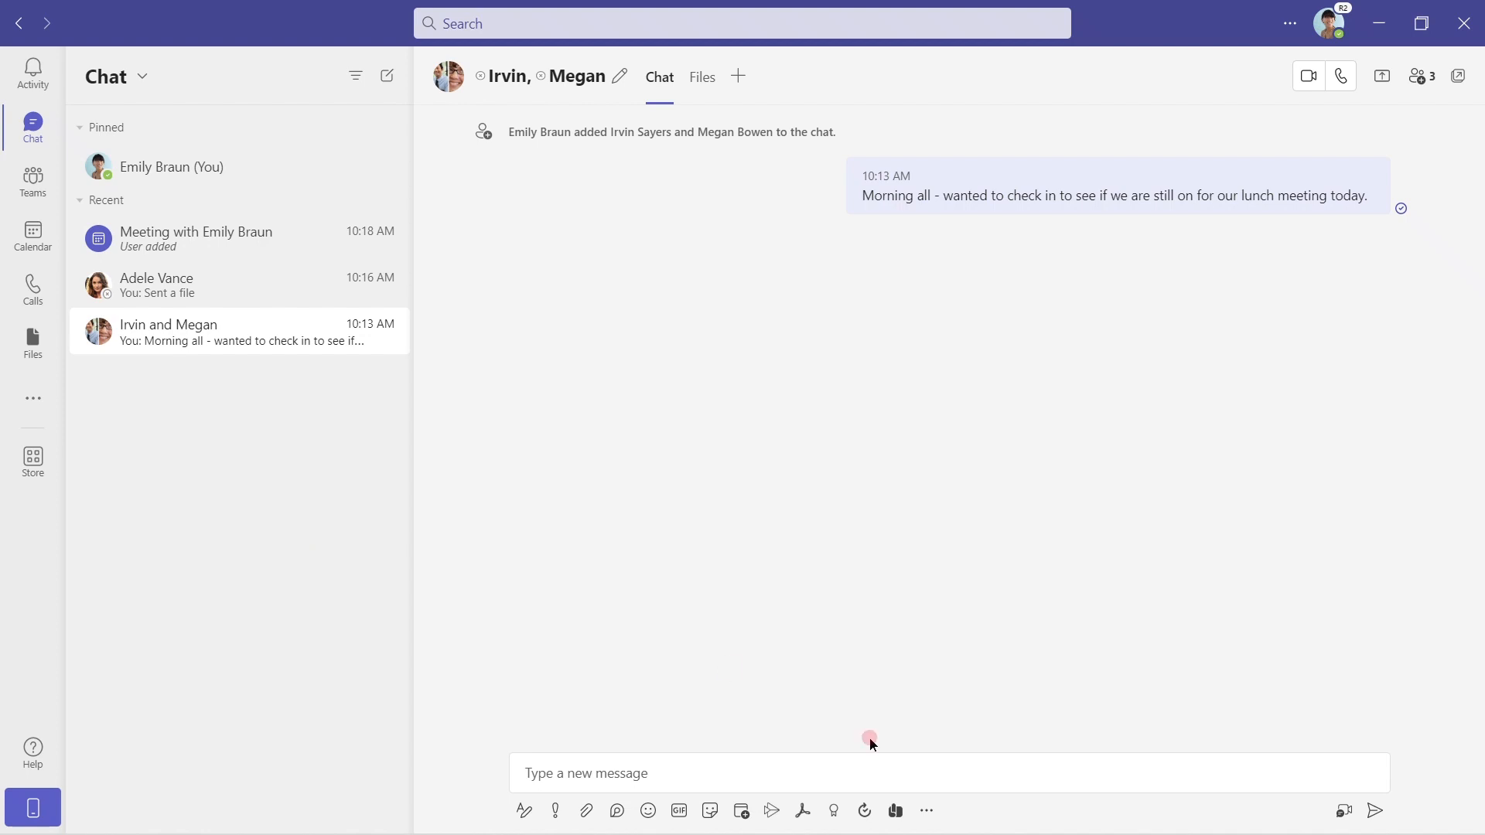
{"action": "type", "text": "Great chatting a lunch.  Here is"}
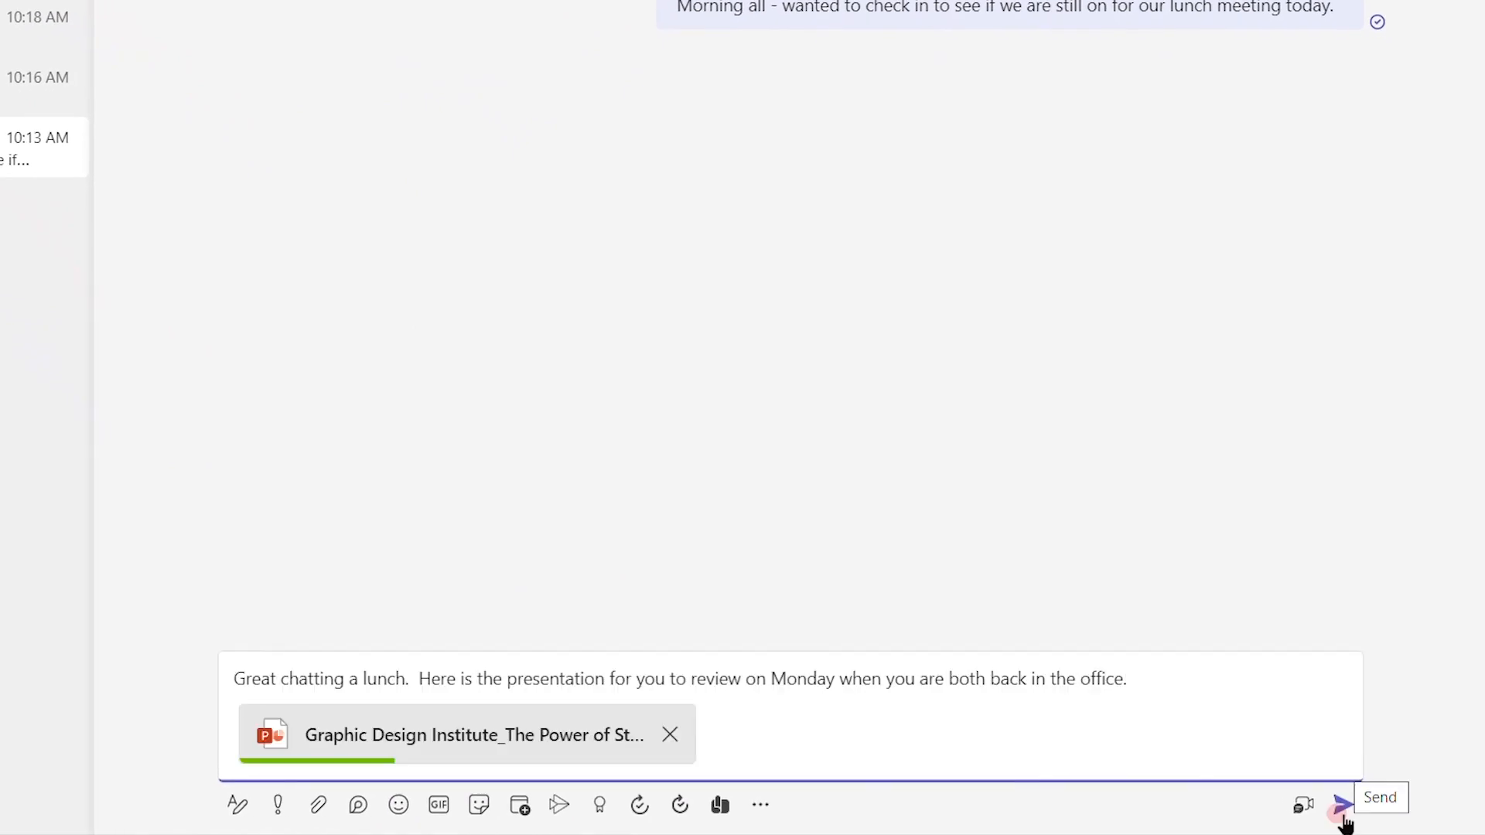
Schedule the message with the presentation to send Monday, June 27 at 8:00 AM
{"action": "left_click", "coordinate": [1343, 805]}
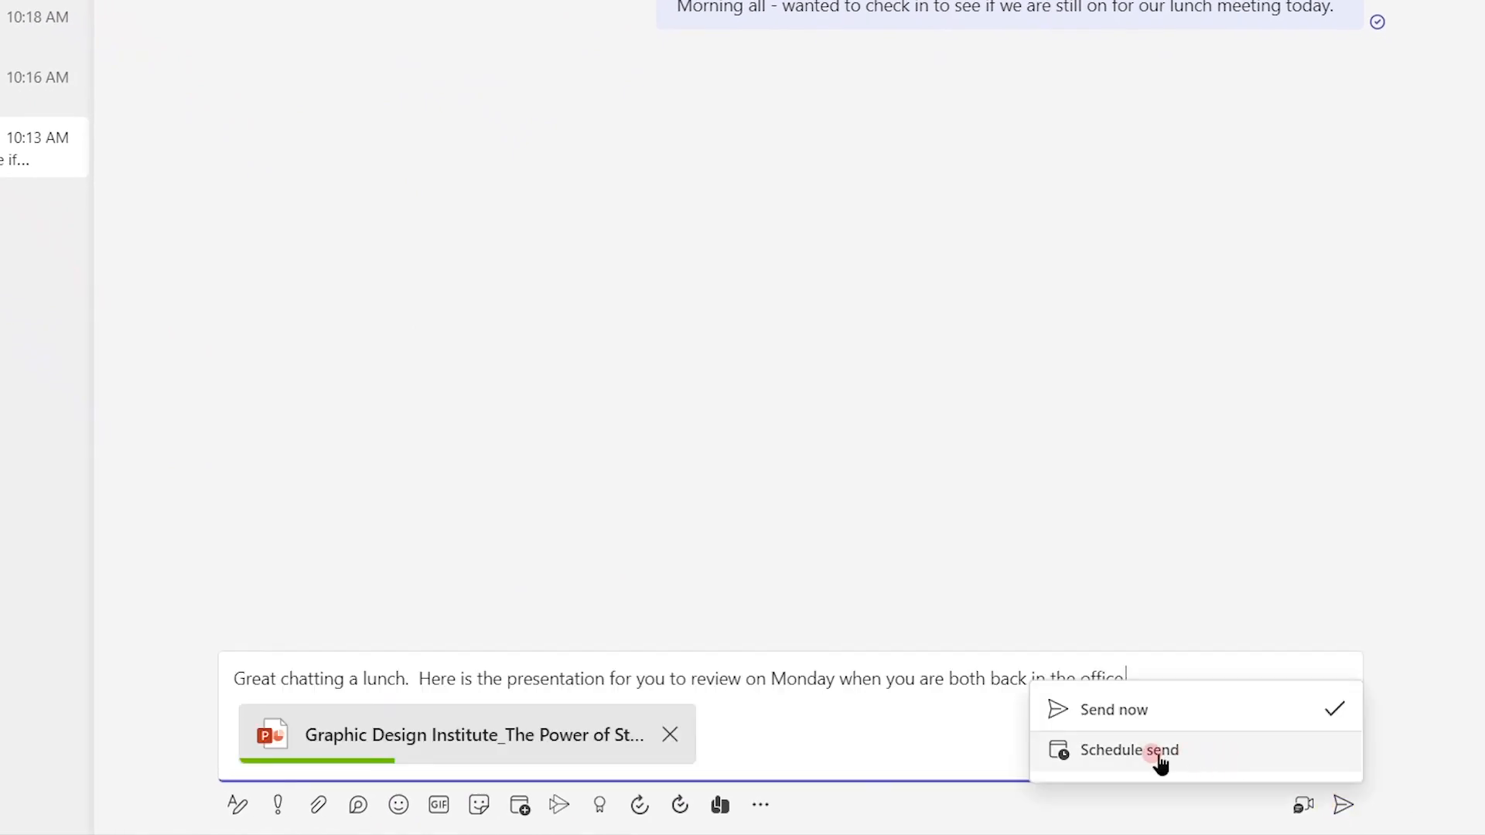
{"action": "left_click", "coordinate": [1129, 750]}
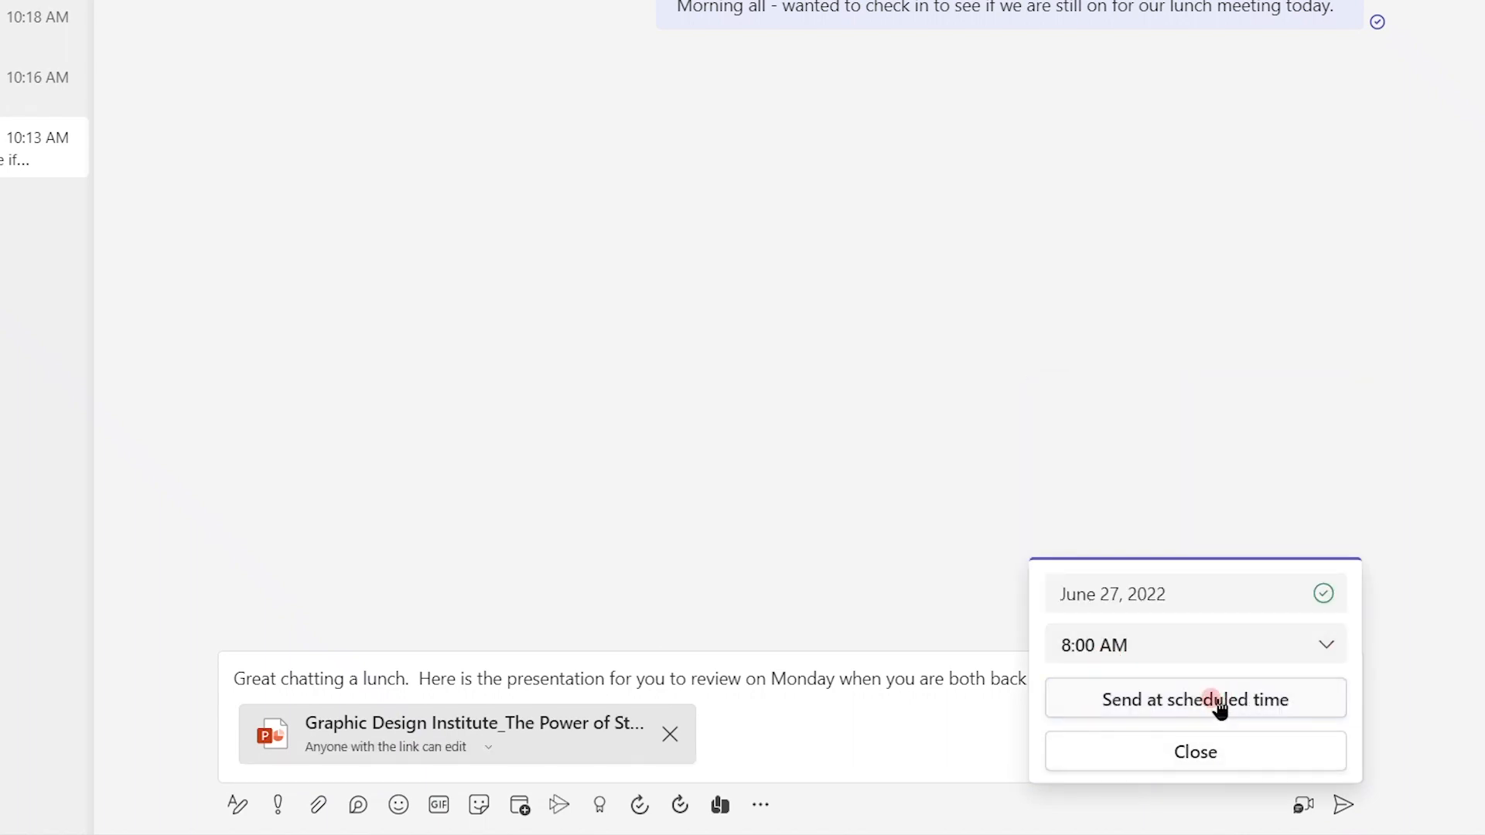
{"action": "left_click", "coordinate": [1194, 700]}
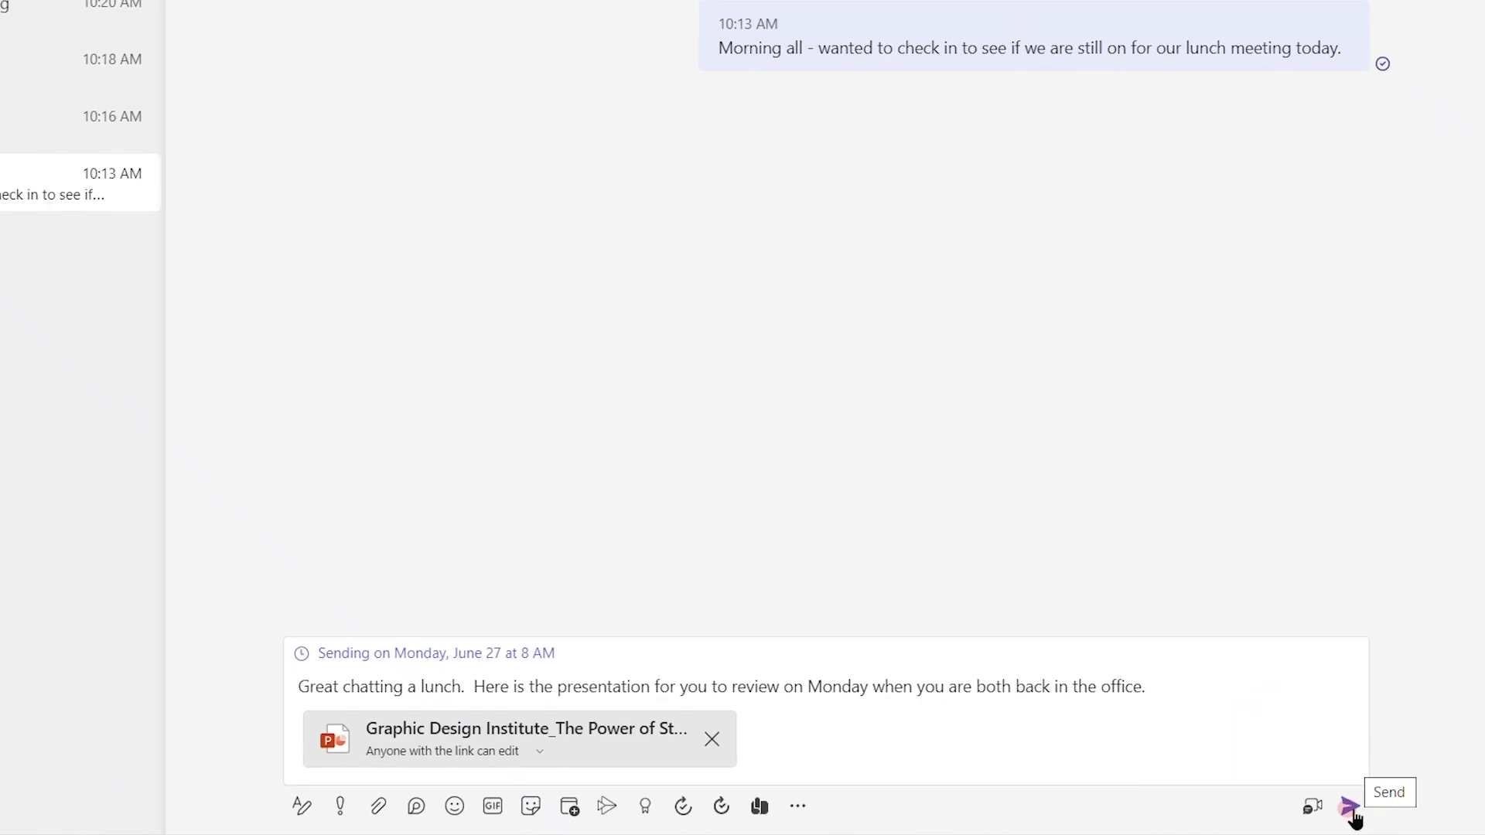
{"action": "left_click", "coordinate": [1353, 806]}
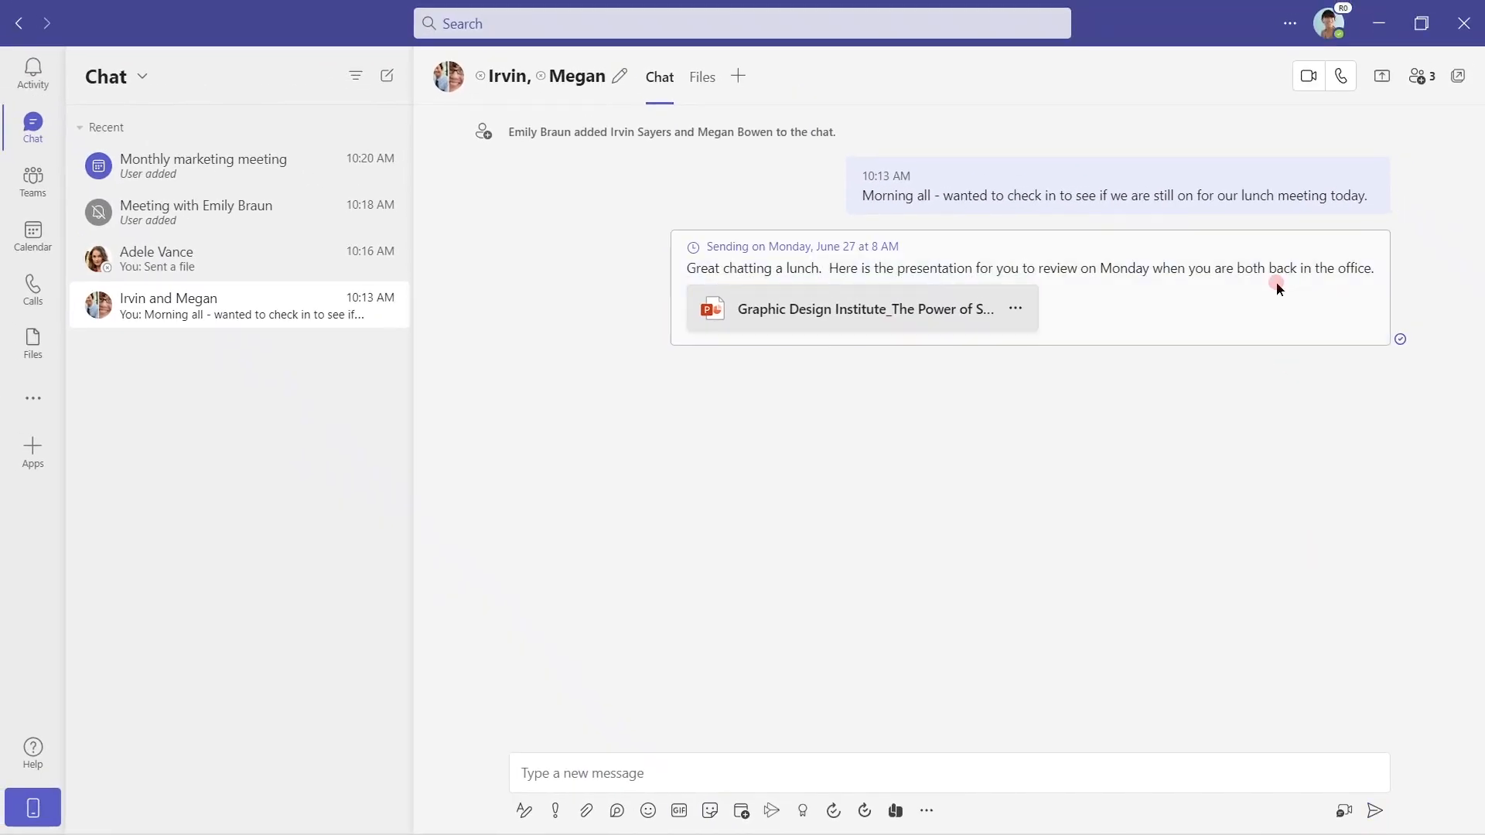